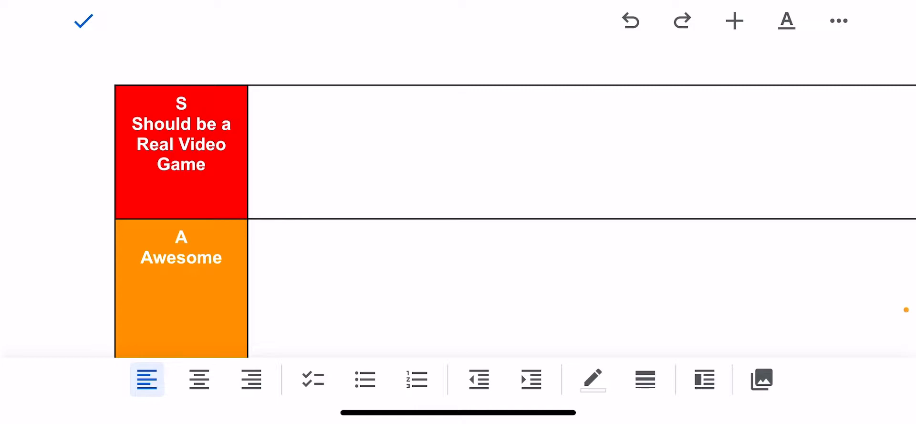
Cut the machine-room screenshot scoring 55 from the unsorted images below the table
{"action": "scroll", "scroll_direction": "down", "scroll_amount": 3}
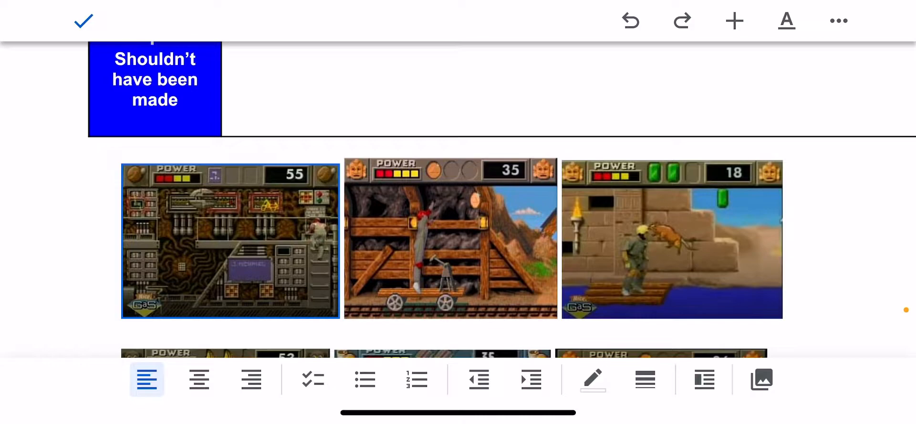
{"action": "left_click", "coordinate": [154, 79]}
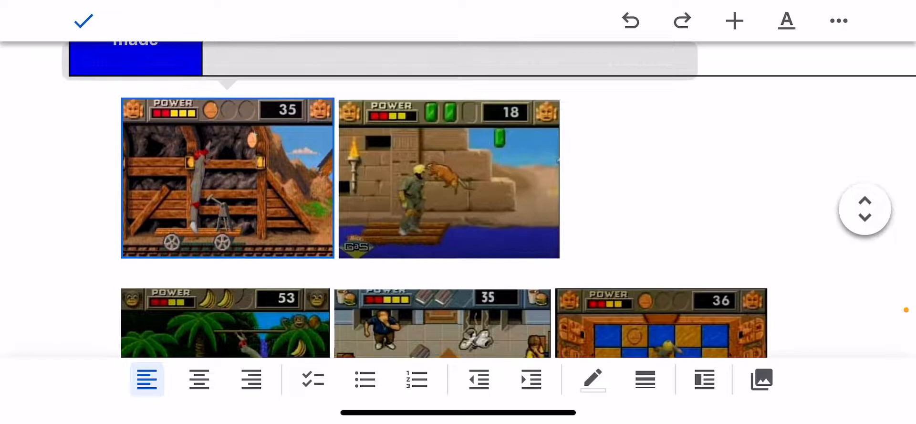
Cut the mine-cart screenshot scoring 35, leaving only the desert raft image
{"action": "left_click", "coordinate": [227, 177]}
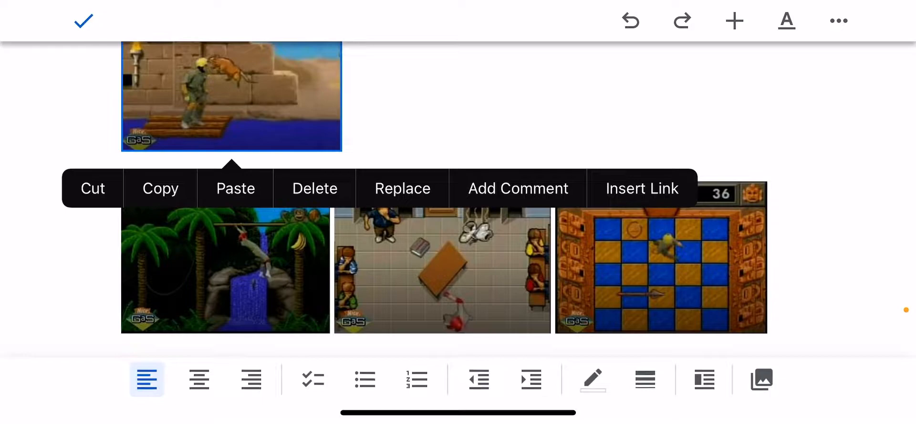
Move the desert raft screenshot into the green C Mediocre tier row
{"action": "scroll", "scroll_direction": "down", "scroll_amount": 3}
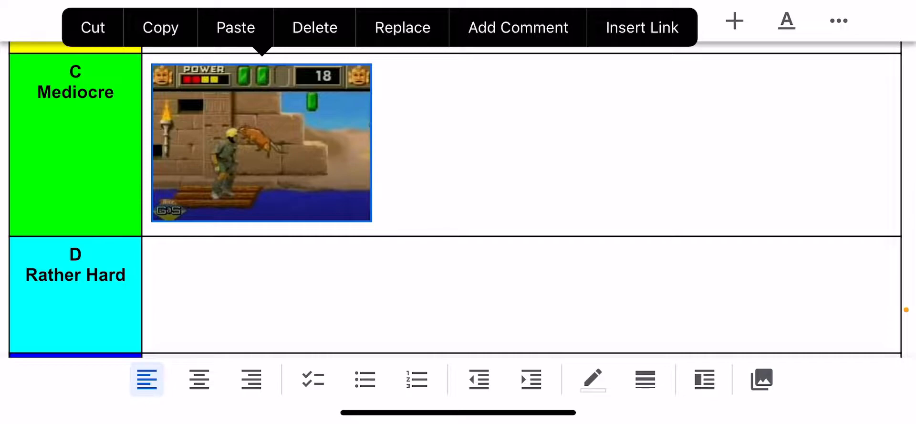
{"action": "scroll", "scroll_direction": "down", "scroll_amount": 3}
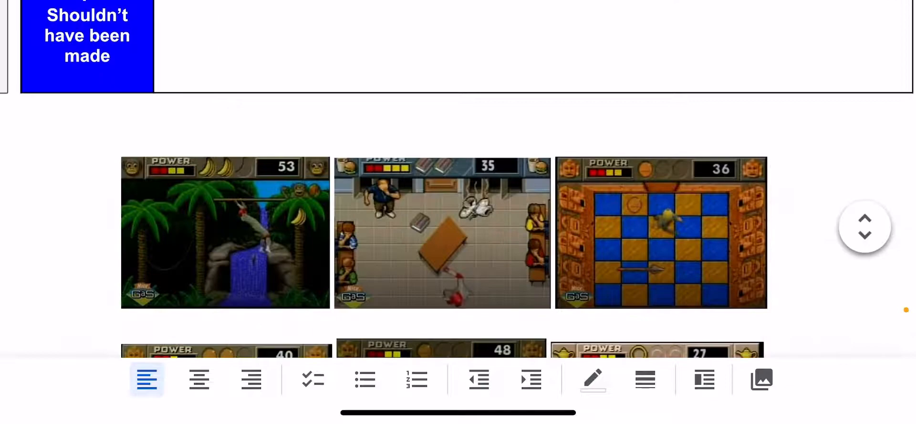
{"action": "scroll", "scroll_direction": "down", "scroll_amount": 3}
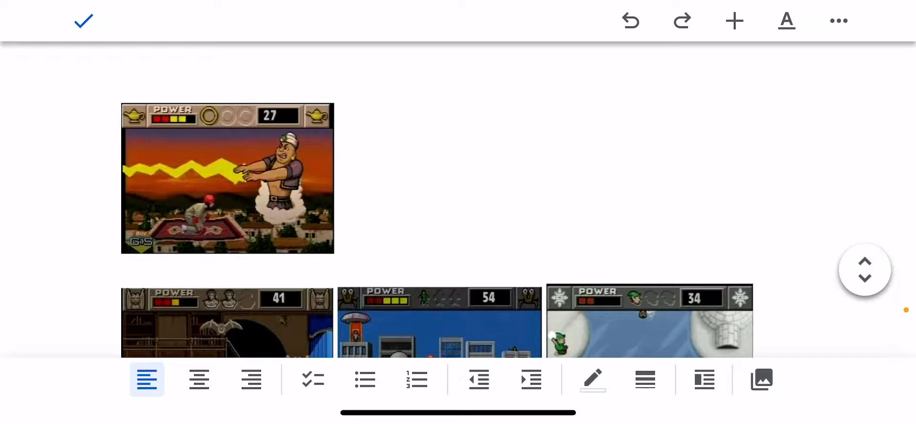
Cut the magic-carpet screenshot showing 27 and paste it into its tier row
{"action": "left_click", "coordinate": [227, 178]}
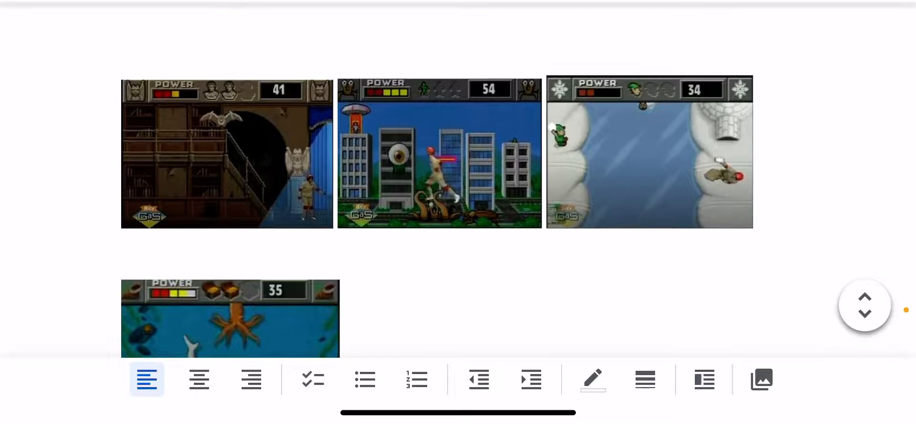
{"action": "left_click", "coordinate": [227, 153]}
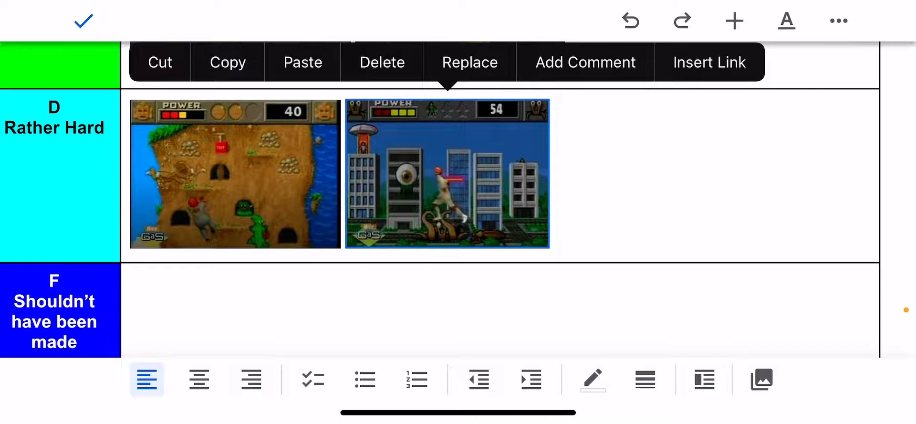
Place the snowy 34 screenshot into the F Shouldn't have been made row
{"action": "scroll", "scroll_direction": "down", "scroll_amount": 3}
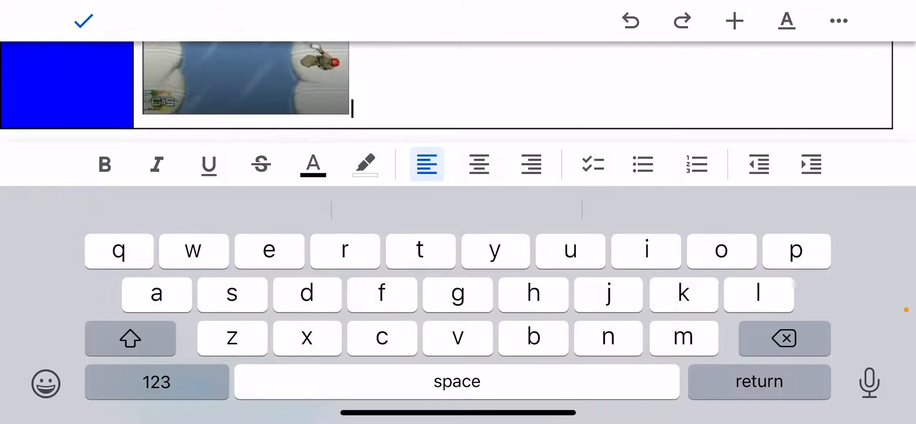
Paste the underwater 35 screenshot after the 54 image in the D Rather Hard row
{"action": "left_click", "coordinate": [244, 76]}
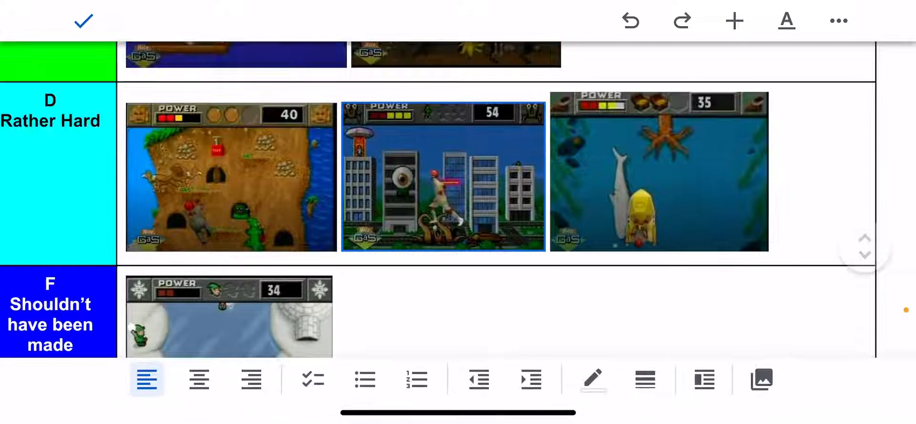
{"action": "scroll", "scroll_direction": "down", "scroll_amount": 3}
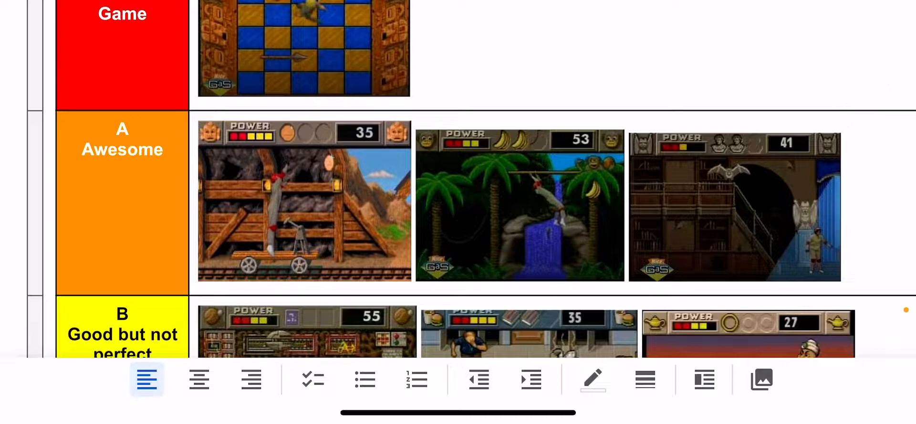
Scroll past the B and C rows to show the D and F tiers
{"action": "scroll", "scroll_direction": "down", "scroll_amount": 3}
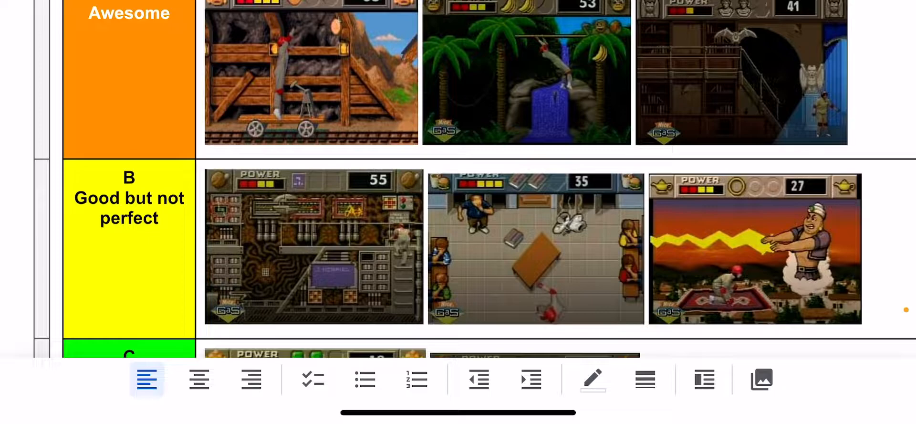
{"action": "scroll", "scroll_direction": "down", "scroll_amount": 3}
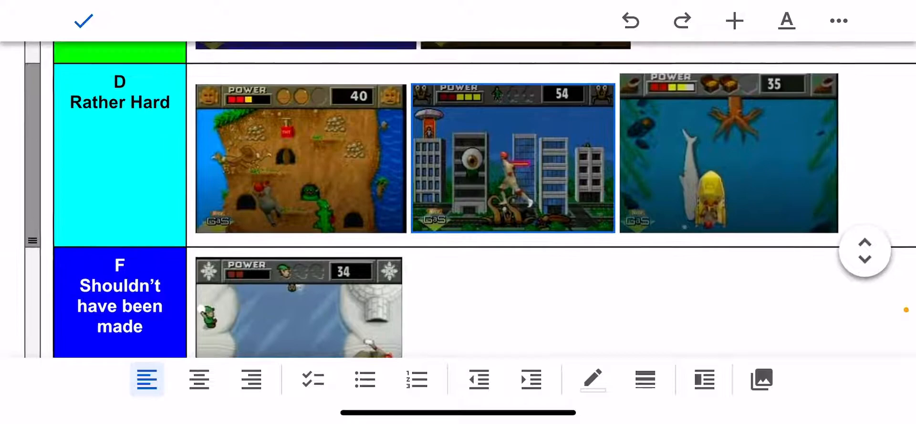
Select the middle city screenshot in the D row to show its editing menu
{"action": "left_click", "coordinate": [513, 164]}
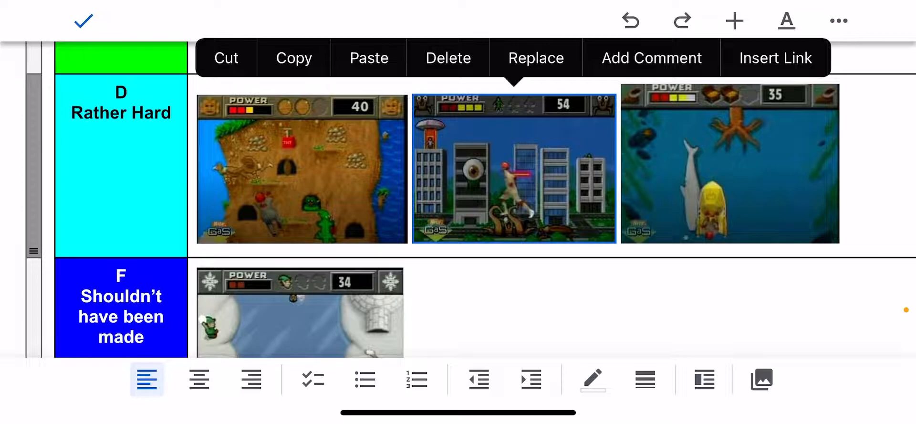
Close the editing menu and scroll over tiers B through F without changes
{"action": "scroll", "scroll_direction": "down", "scroll_amount": 3}
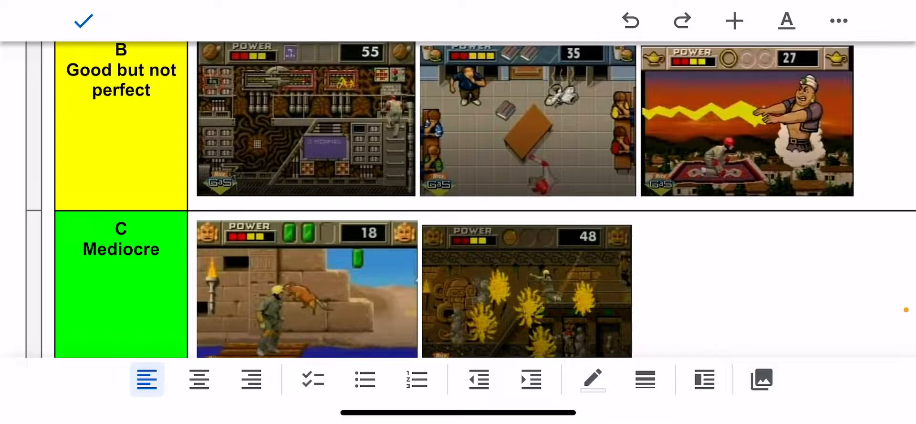
{"action": "scroll", "scroll_direction": "down", "scroll_amount": 3}
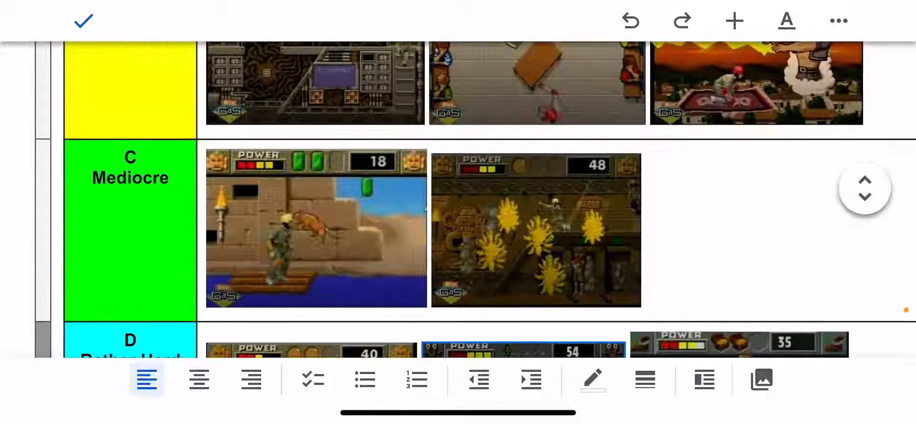
{"action": "scroll", "scroll_direction": "down", "scroll_amount": 3}
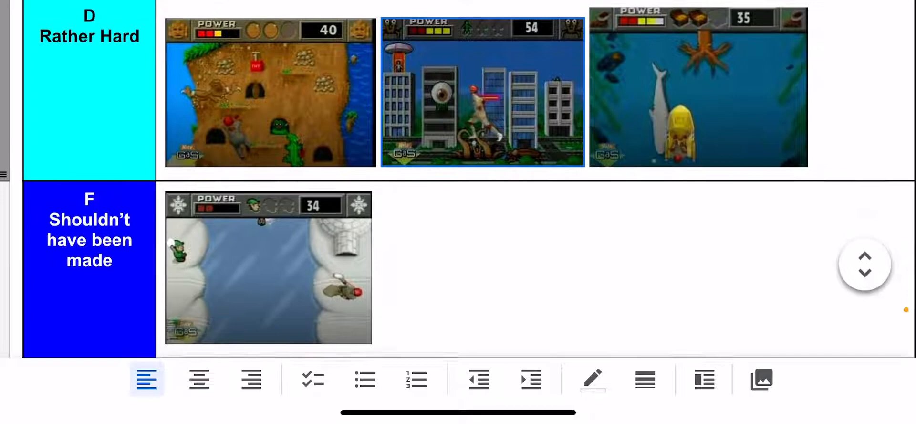